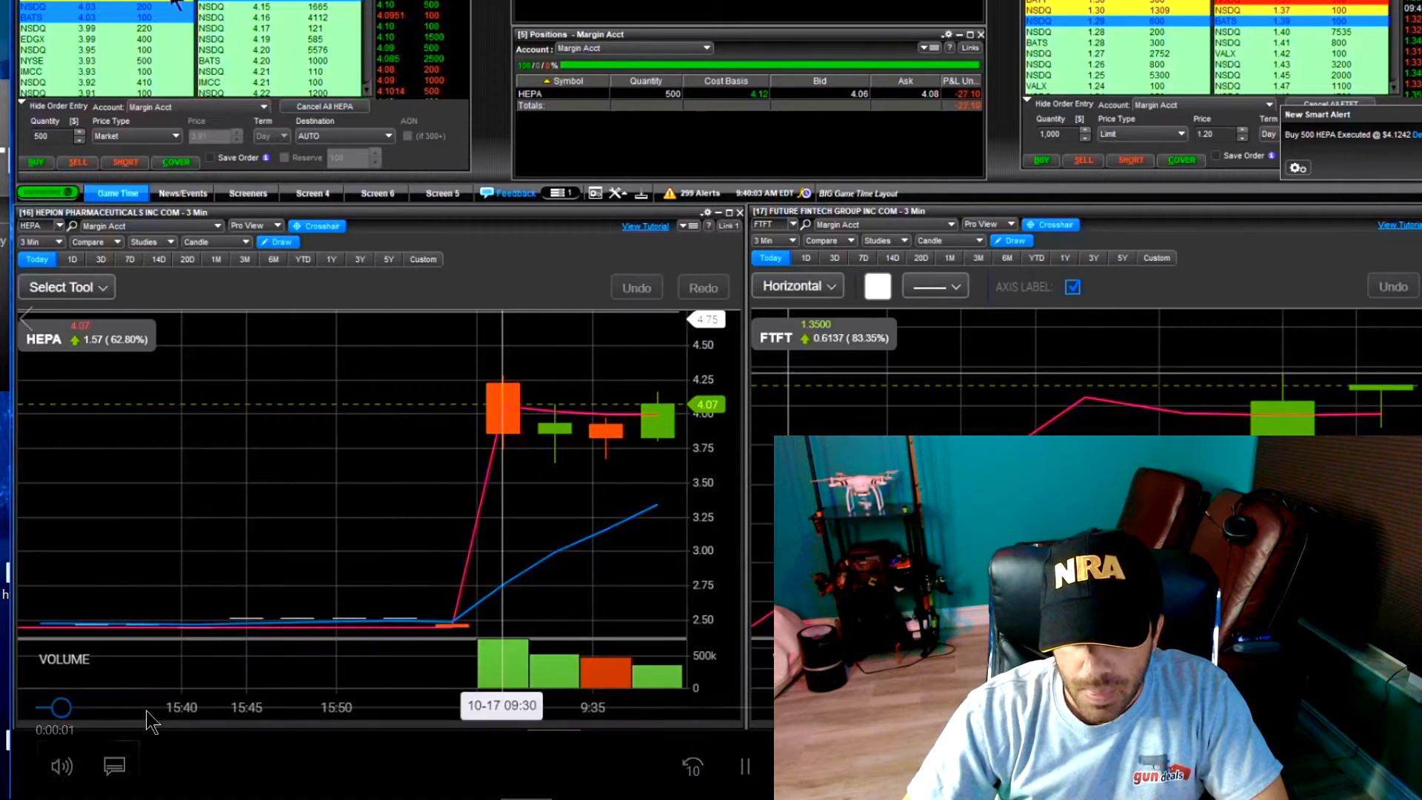
Step: Scrub the HEPA replay forward to the second 500-share buy filled at $4.13
drag(61, 707, 163, 706)
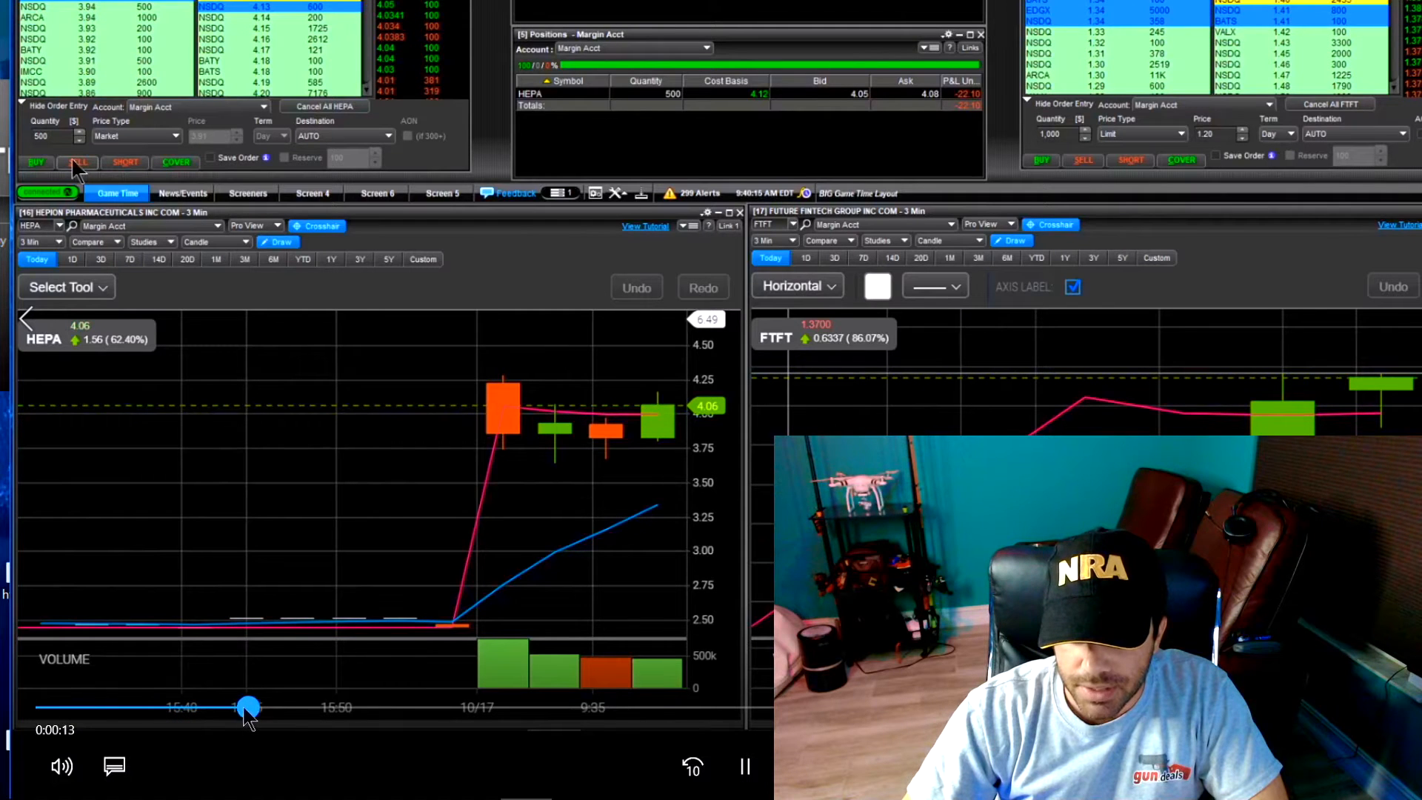
drag(249, 707, 298, 707)
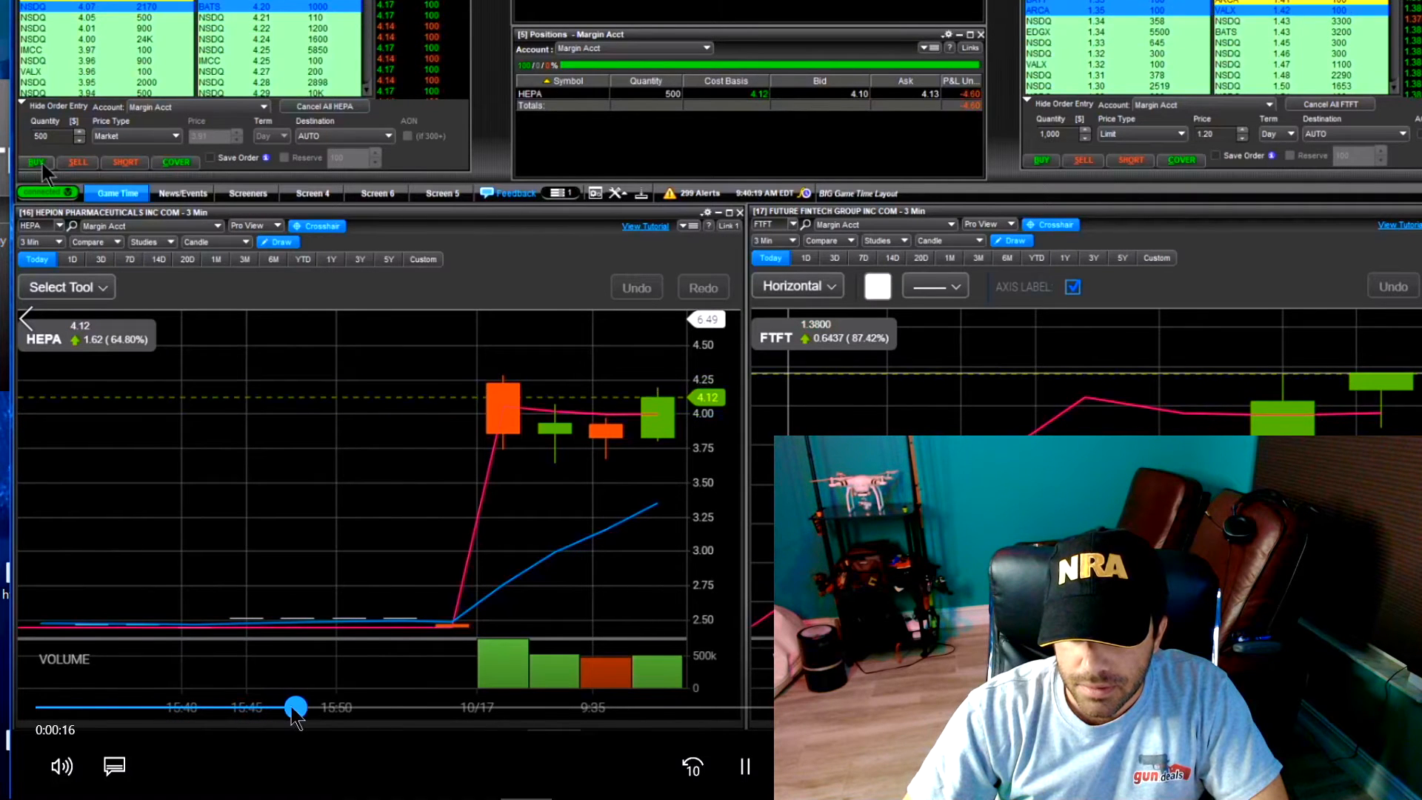
drag(295, 707, 391, 708)
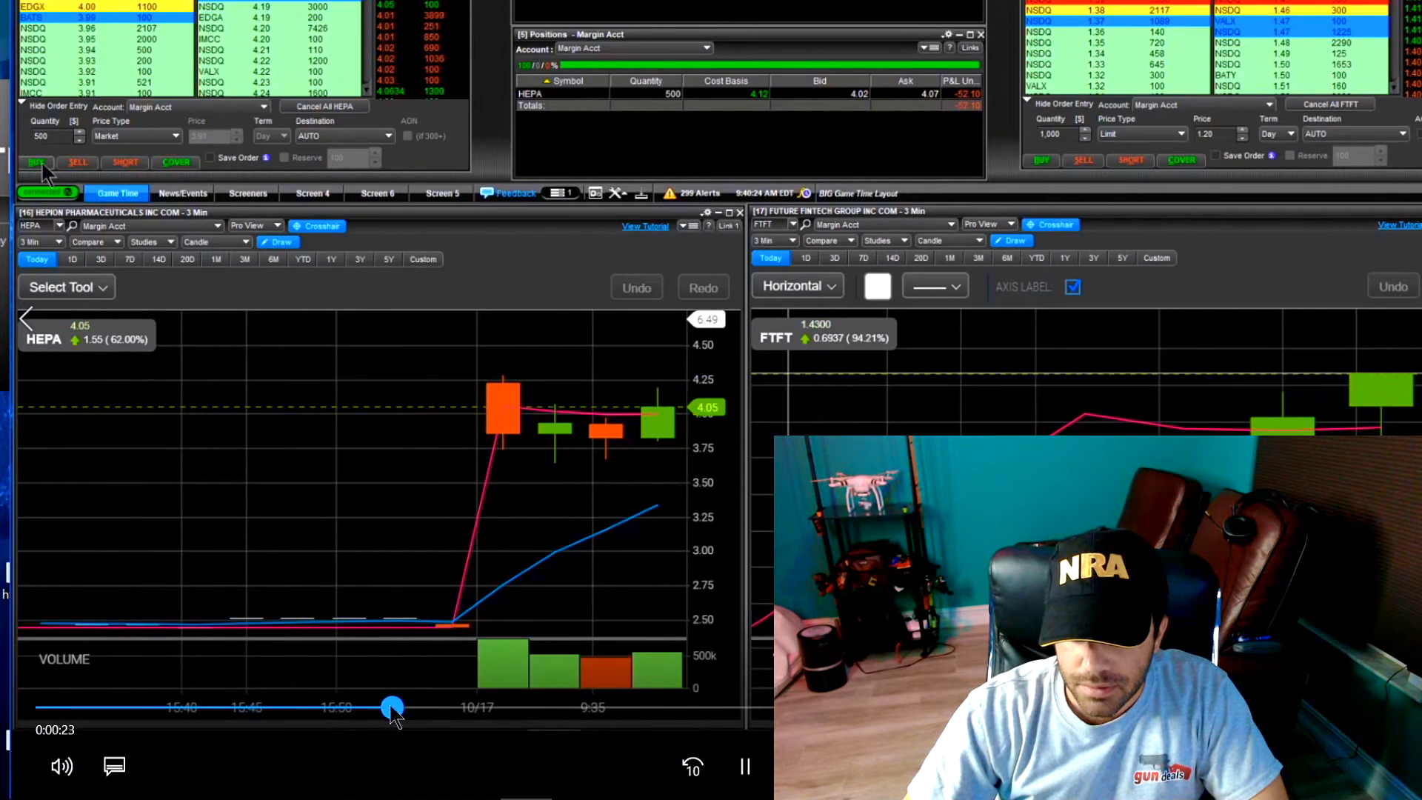
drag(392, 707, 590, 707)
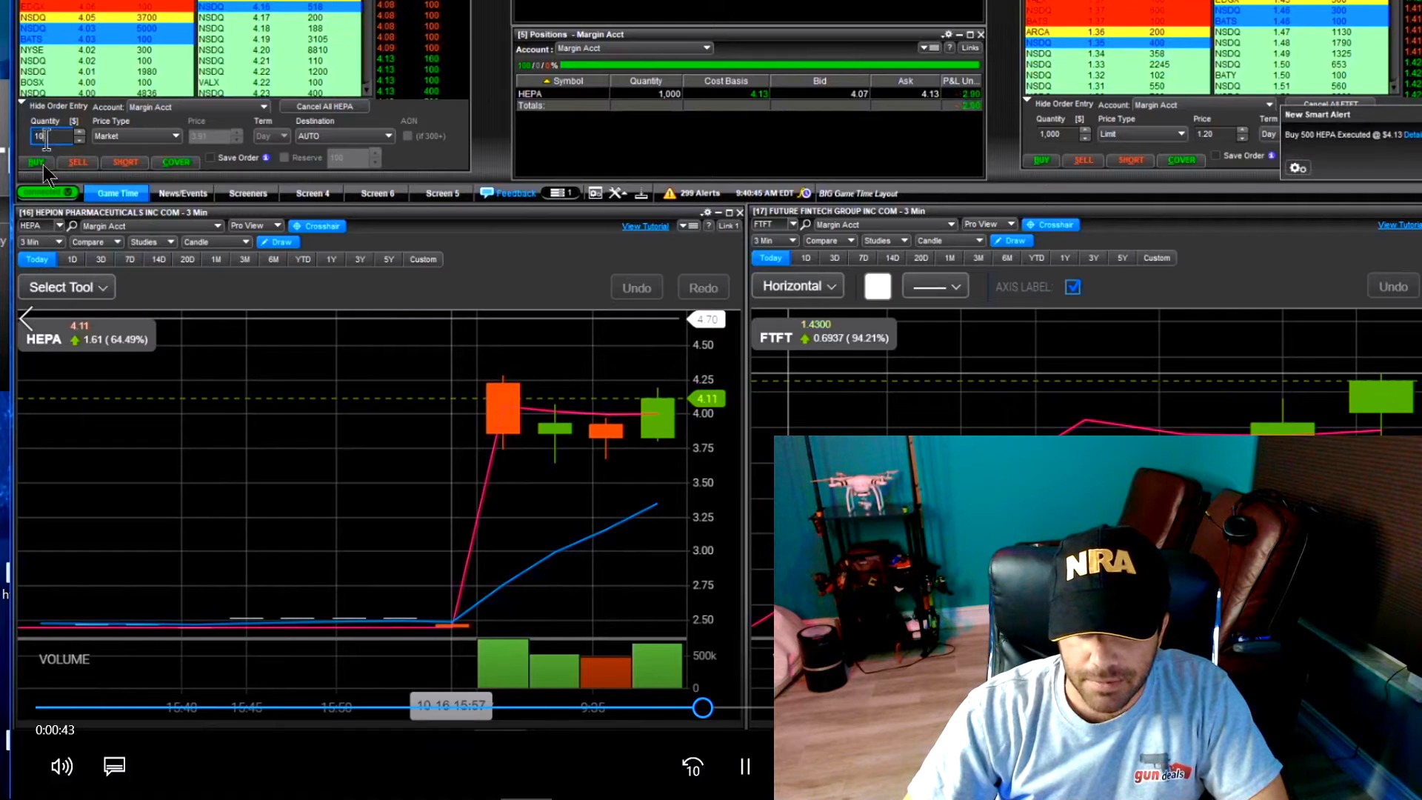
Step: Enter 1000 as the HEPA order quantity
text(1000)
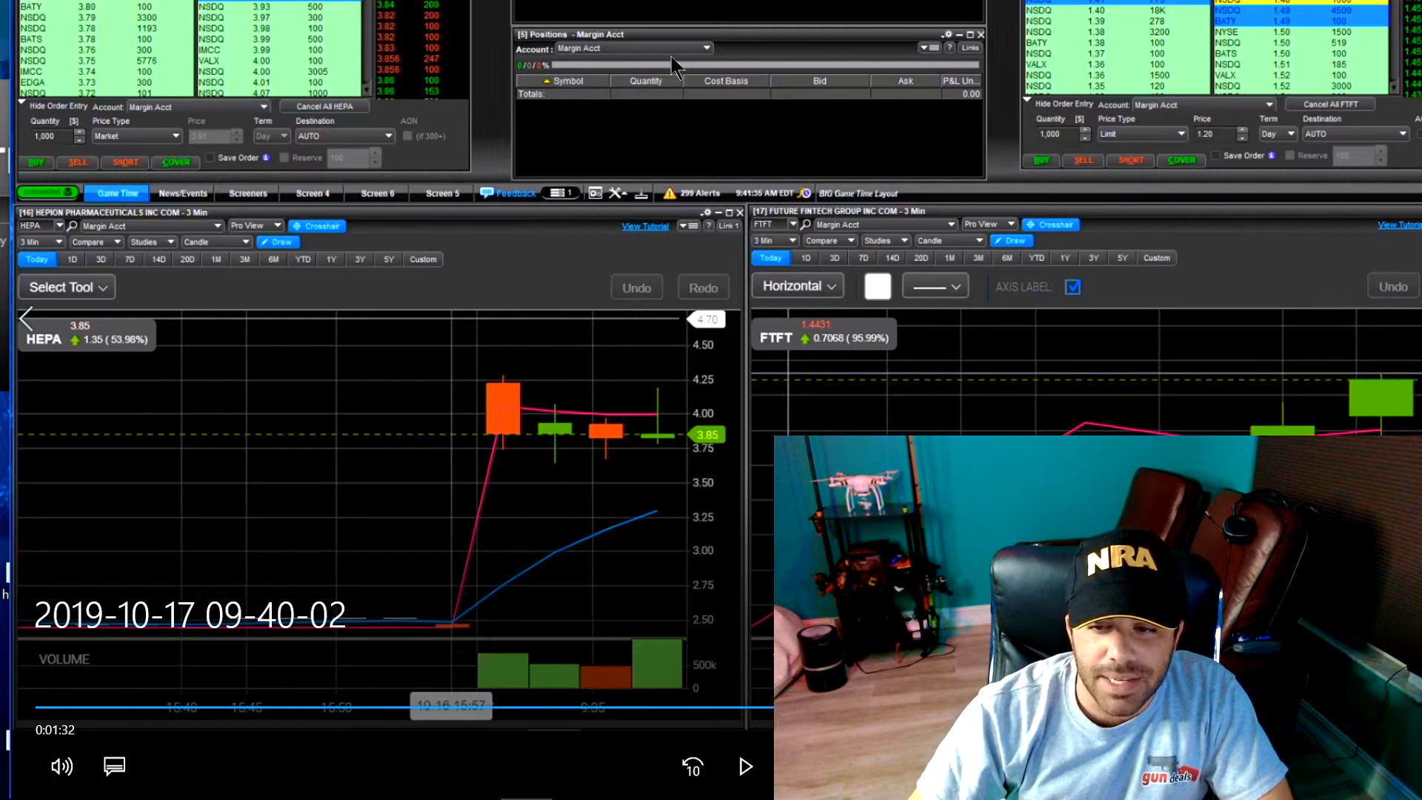
mouse_move(556, 118)
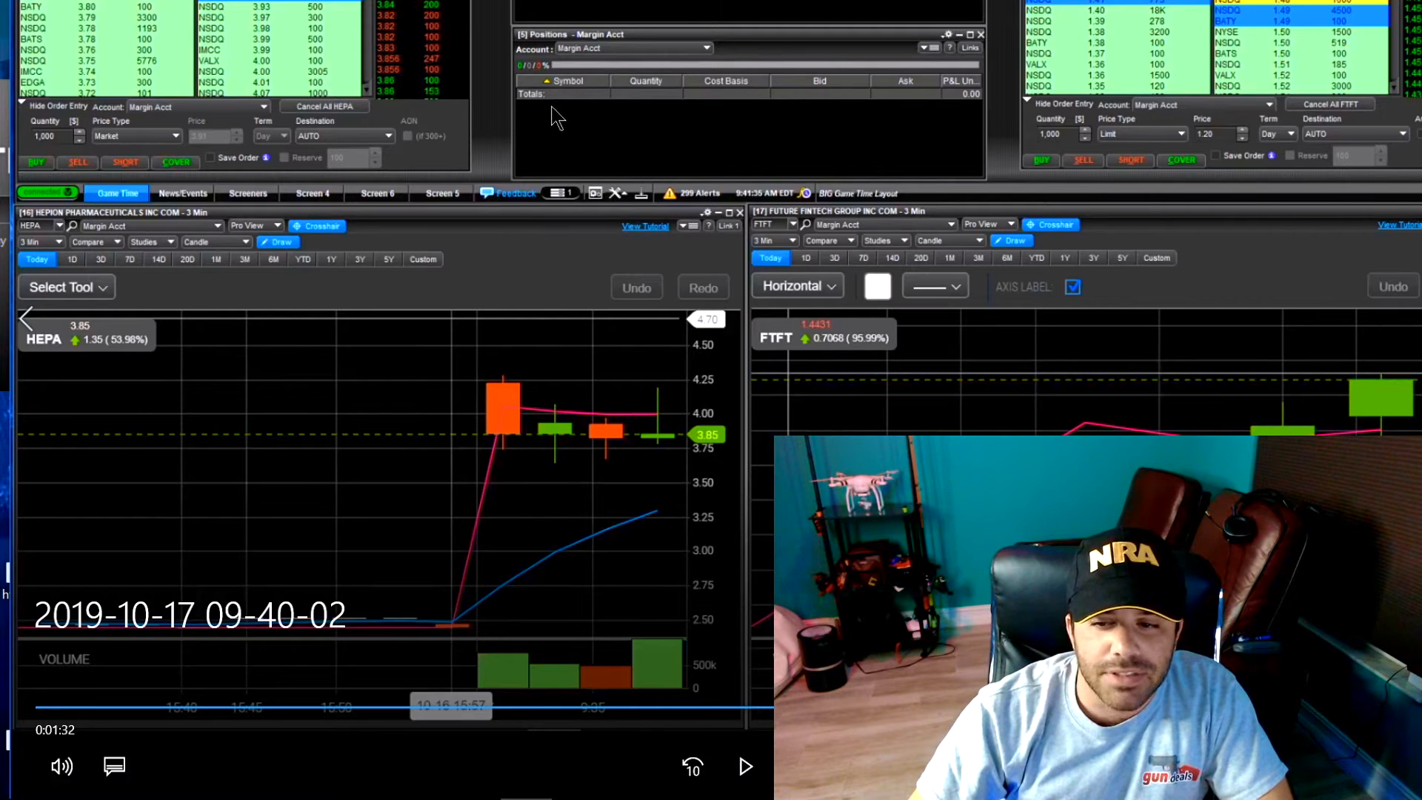
mouse_move(623, 130)
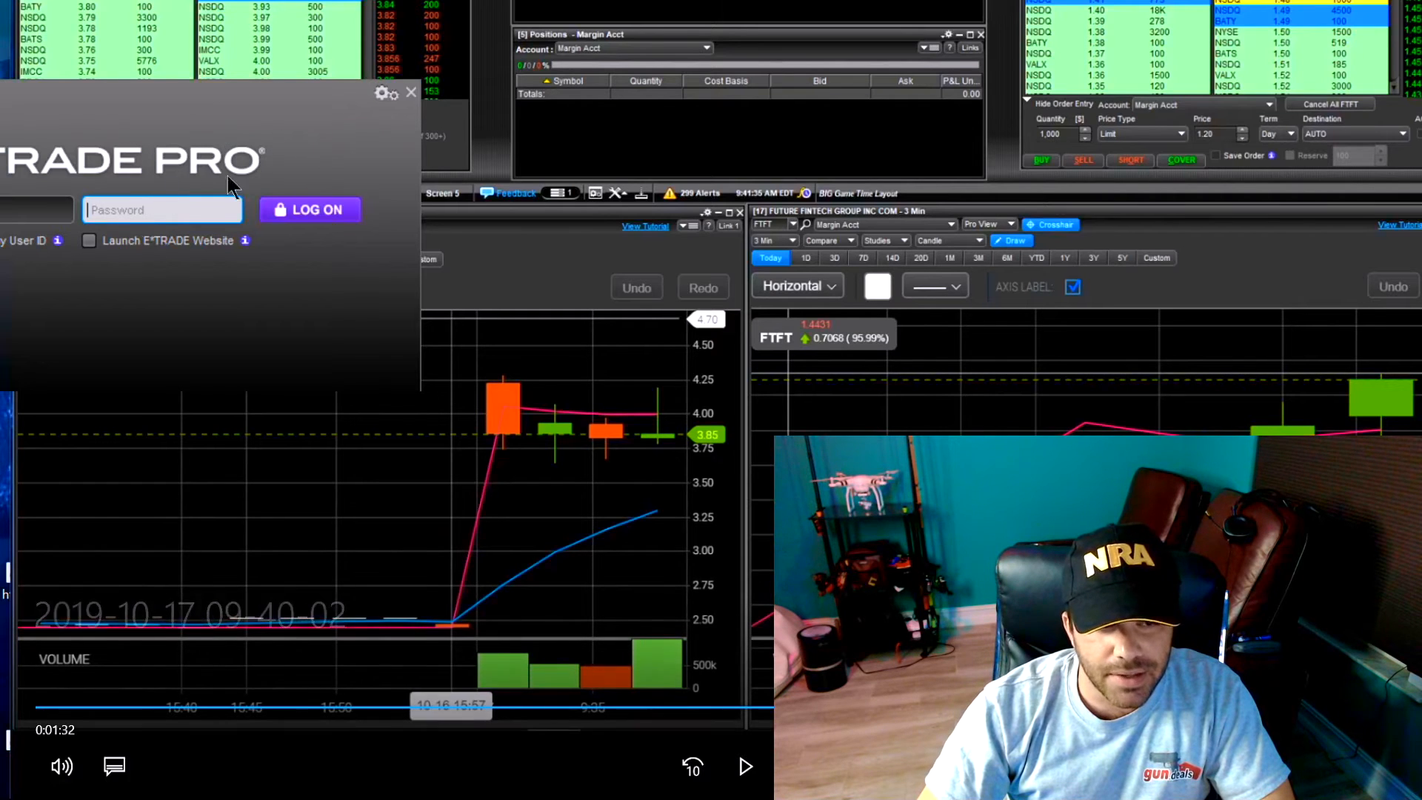
mouse_move(363, 146)
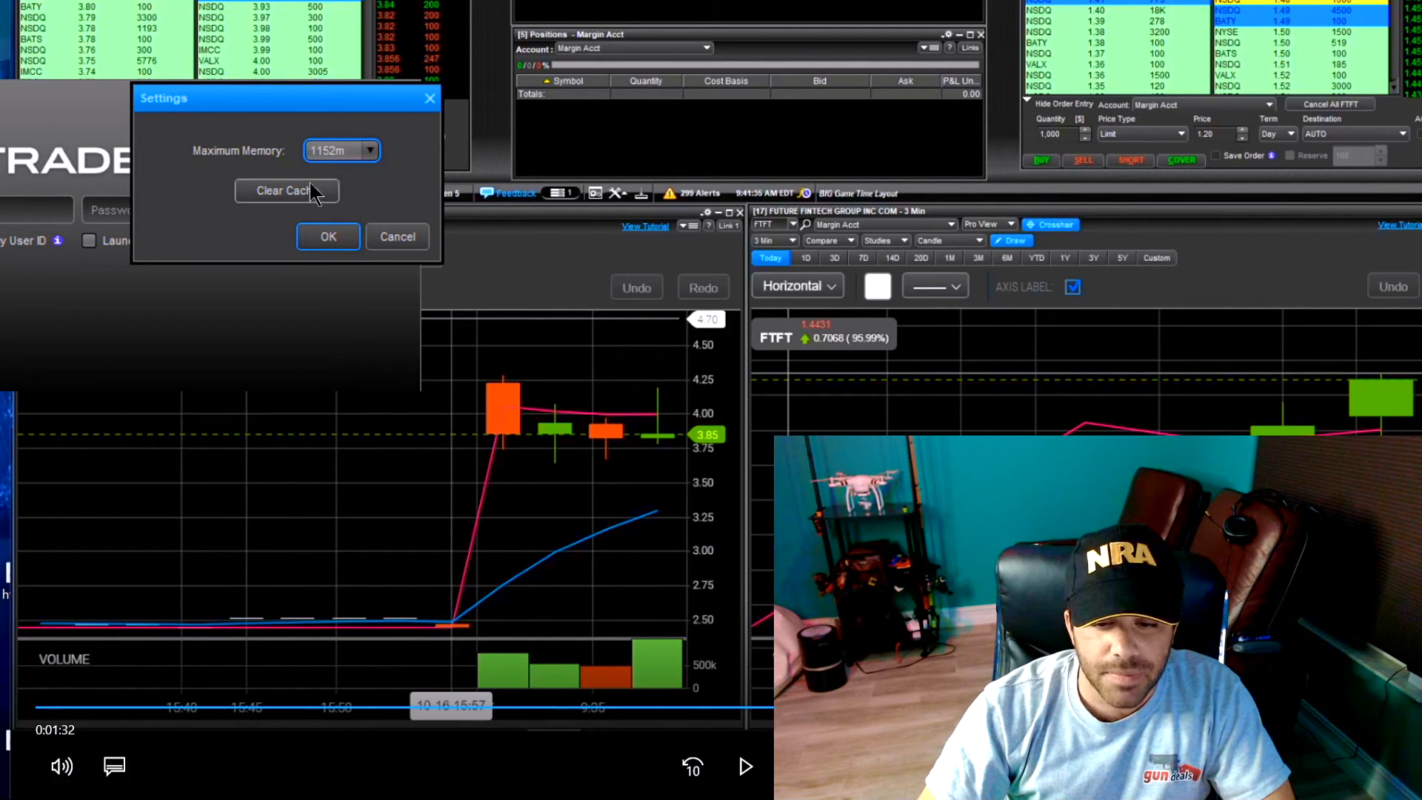
Step: Press Clear Cache in Settings to bring up the re-download warning
click(287, 190)
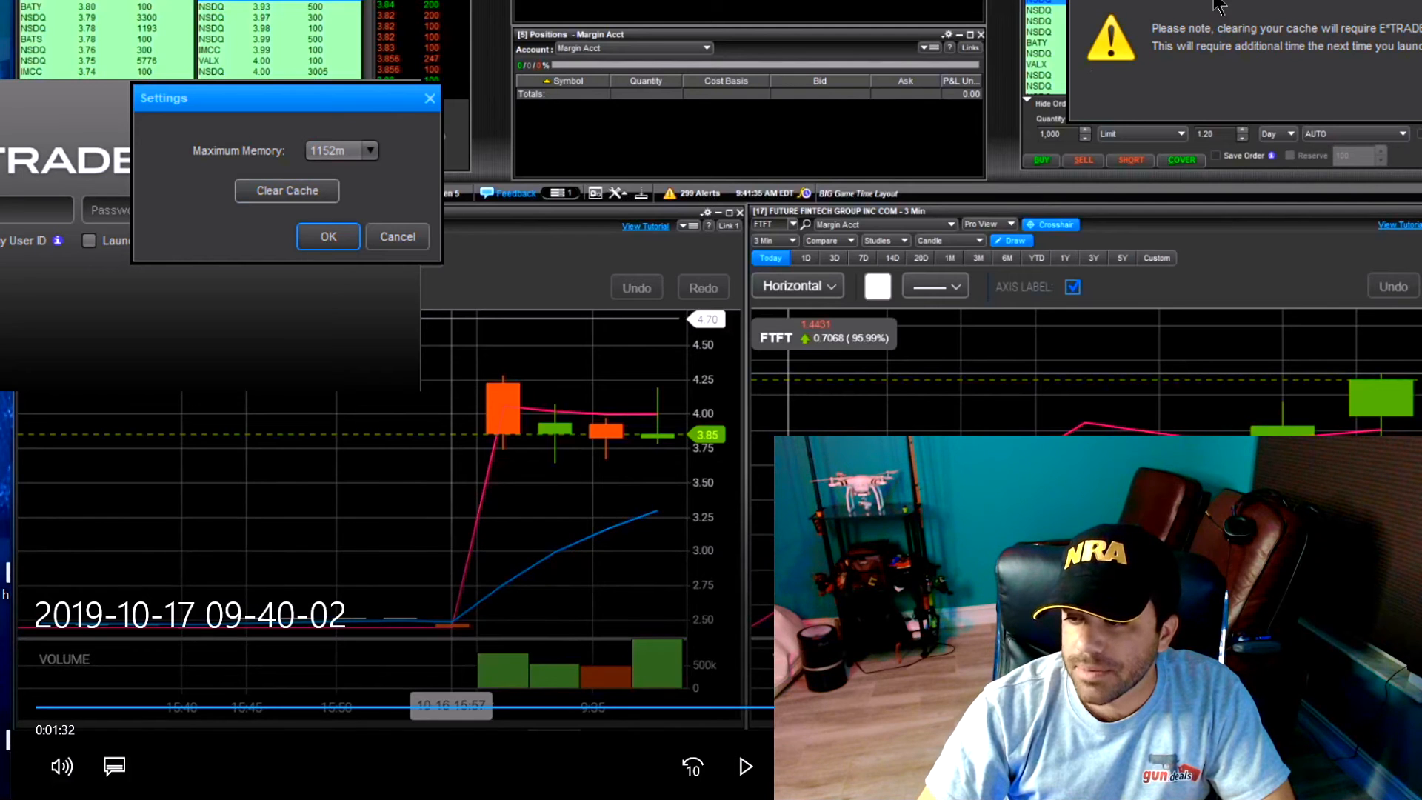
click(286, 191)
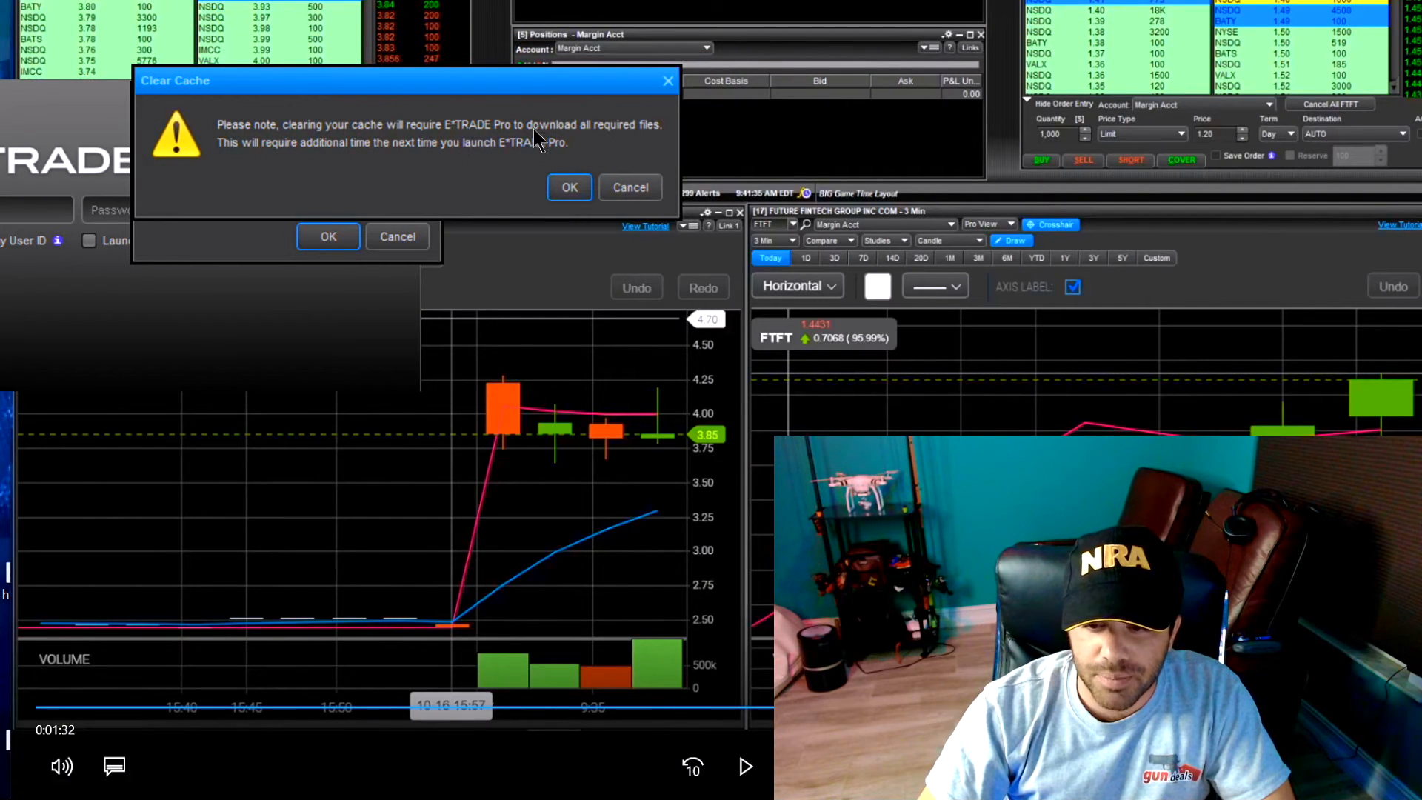
mouse_move(263, 163)
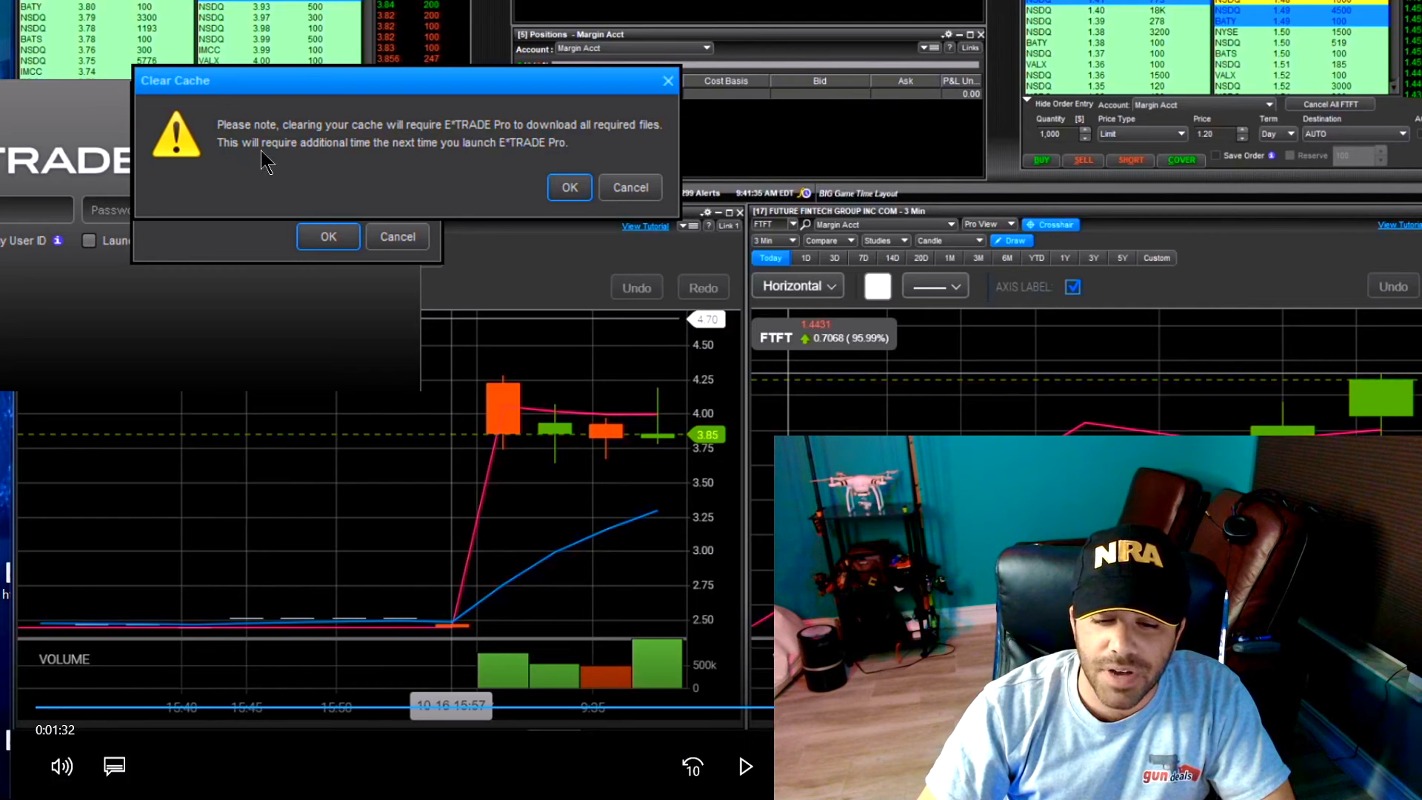
mouse_move(445, 163)
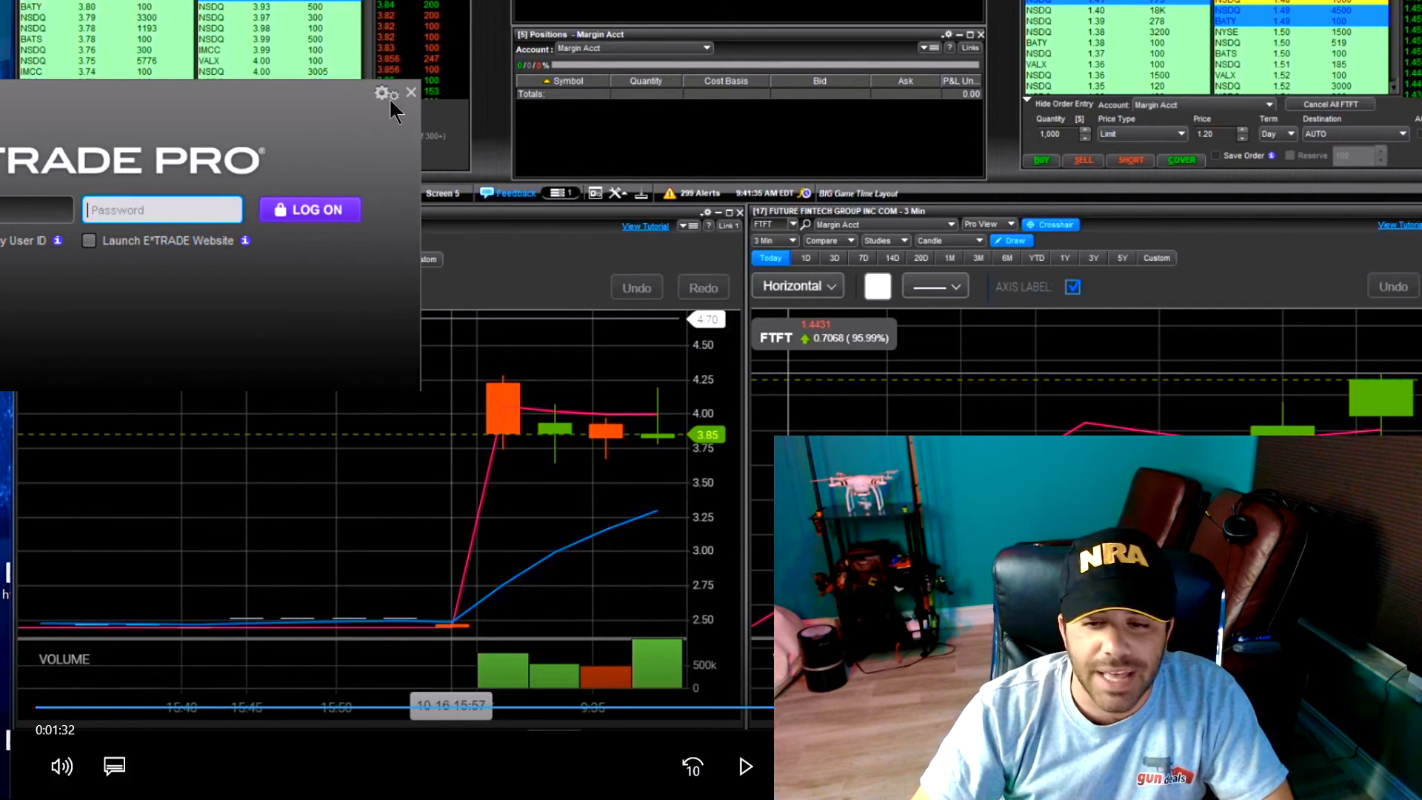
Step: Close the sign-in window to return to the HEPA chart
click(409, 93)
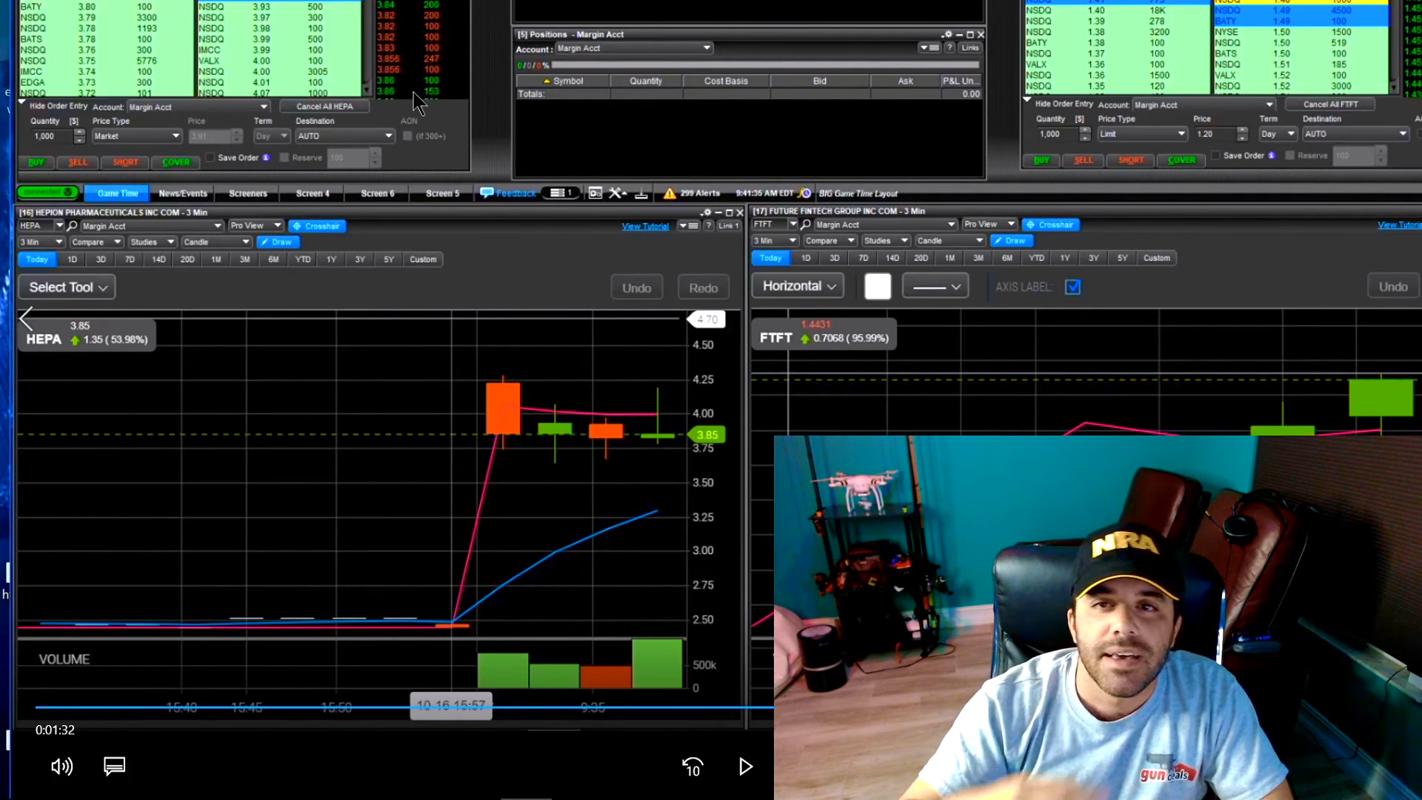